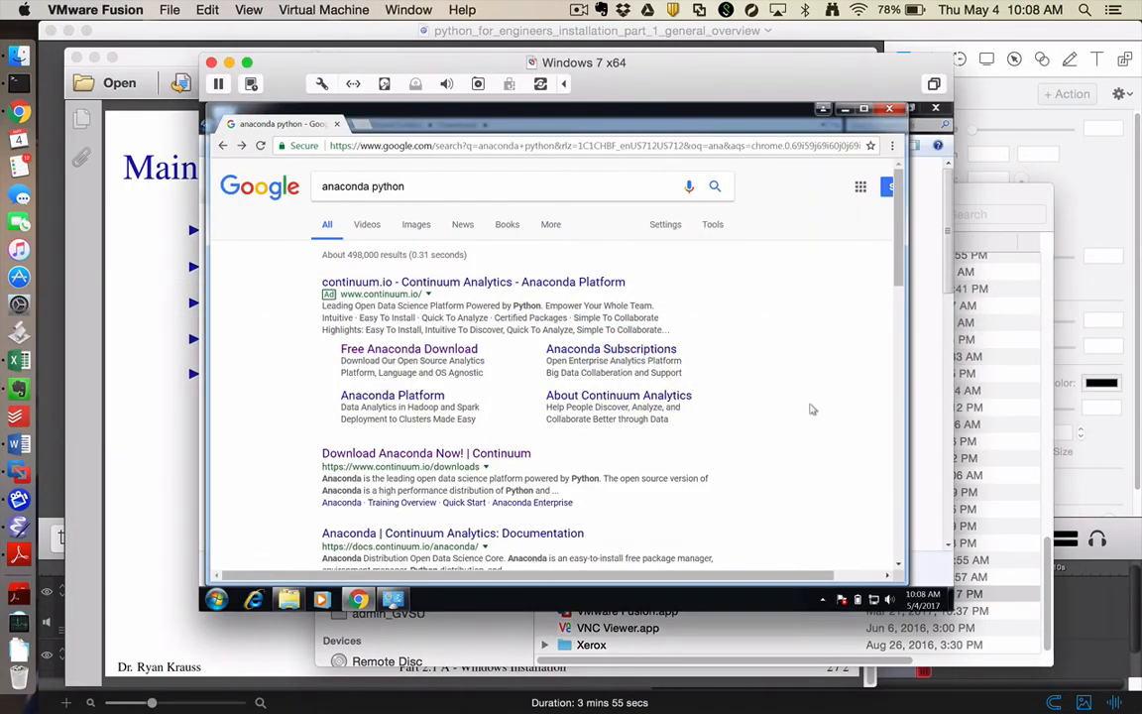
Download the Windows 64-bit Python 3.6 Anaconda installer and decline the cheat sheet offer
left_click(446, 187)
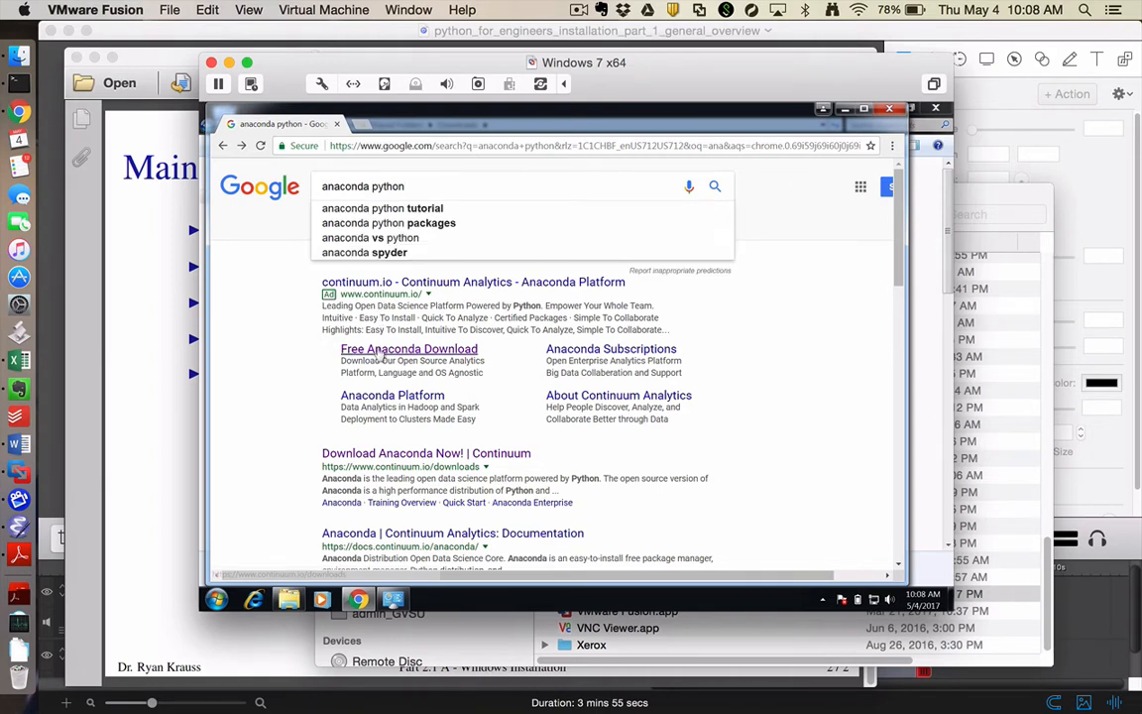
left_click(409, 348)
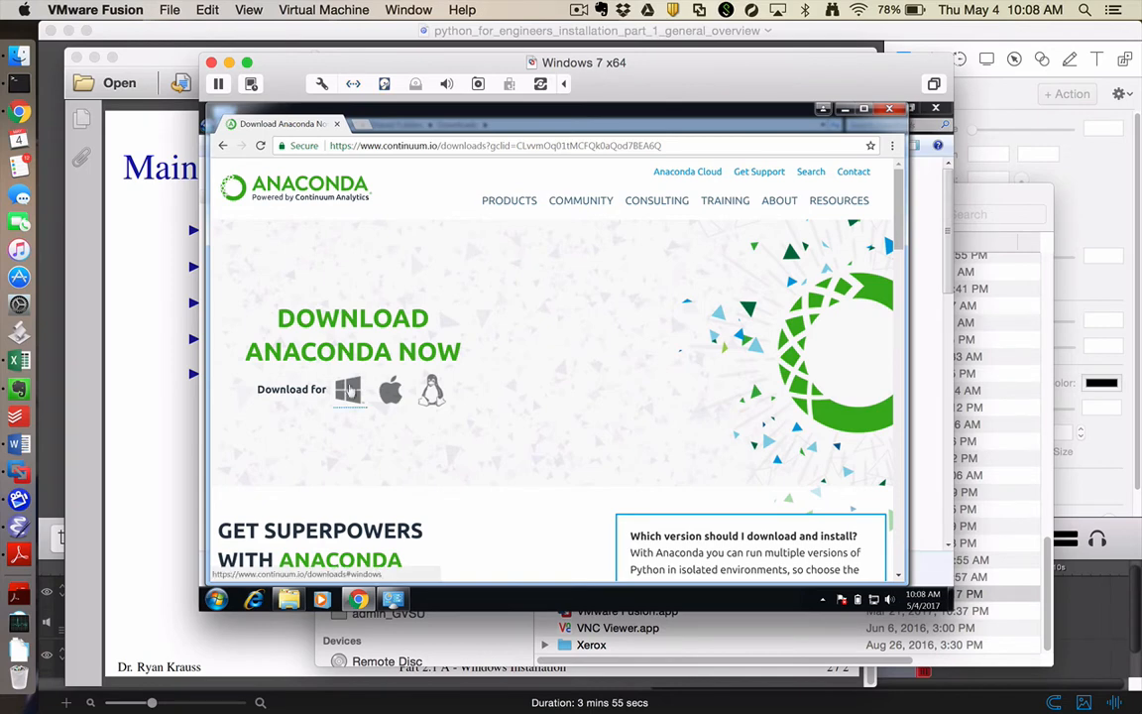
left_click(347, 389)
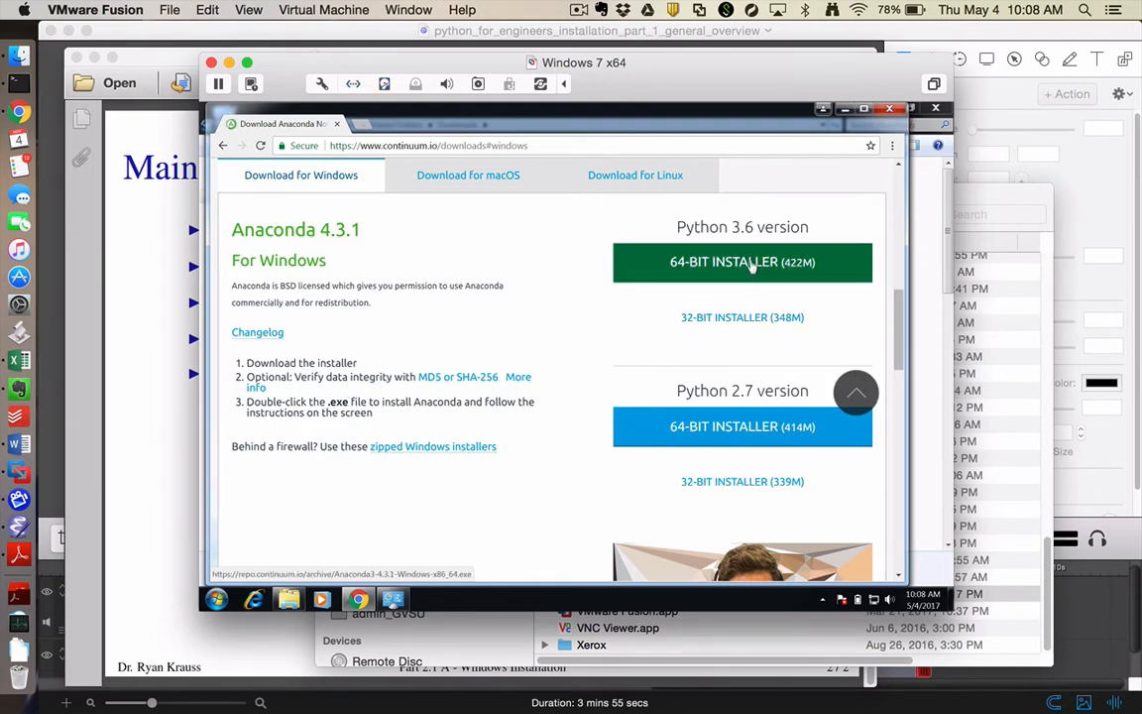
left_click(741, 261)
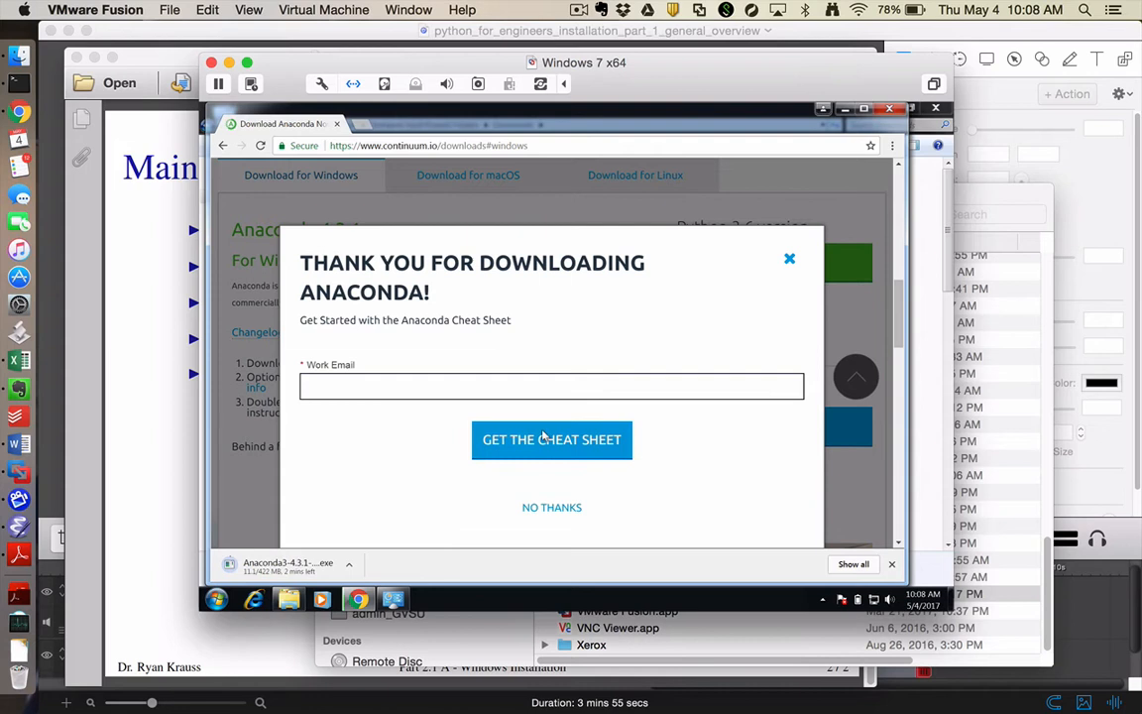
mouse_move(733, 311)
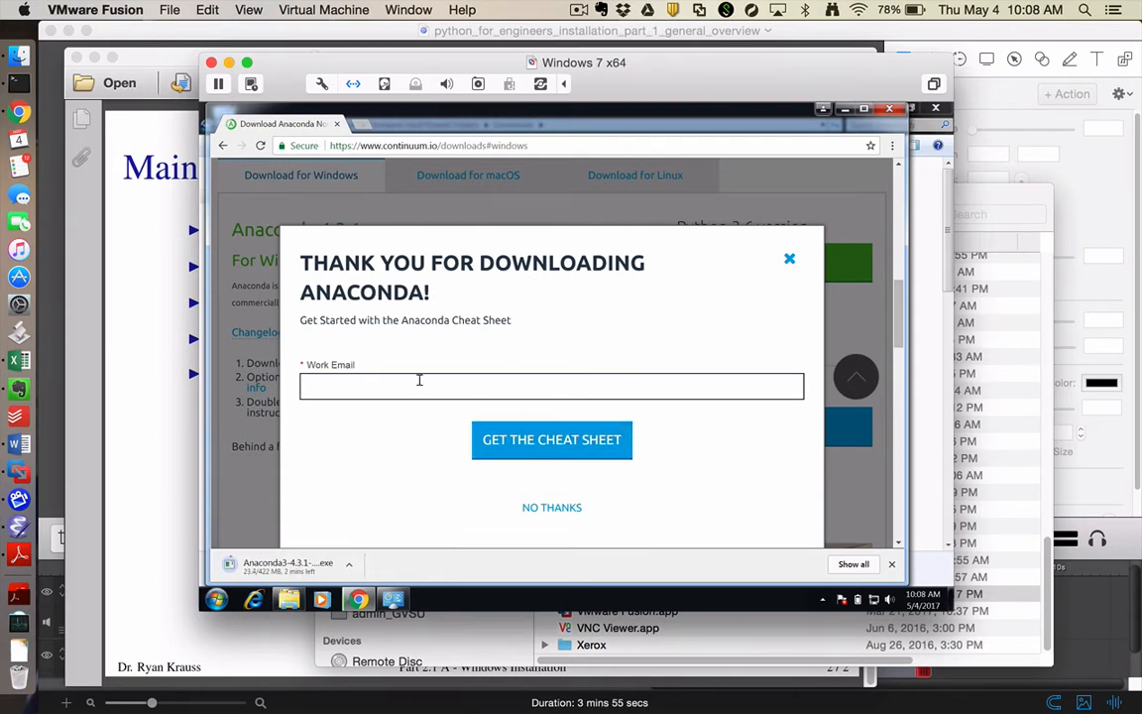
mouse_move(547, 390)
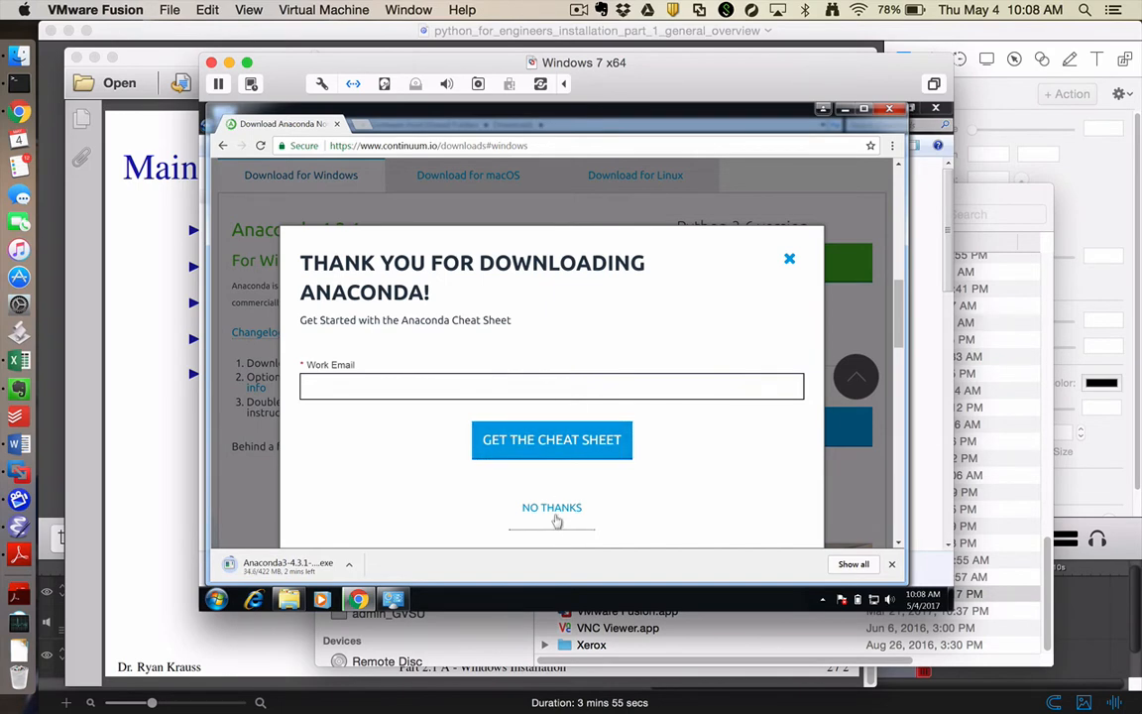
left_click(551, 507)
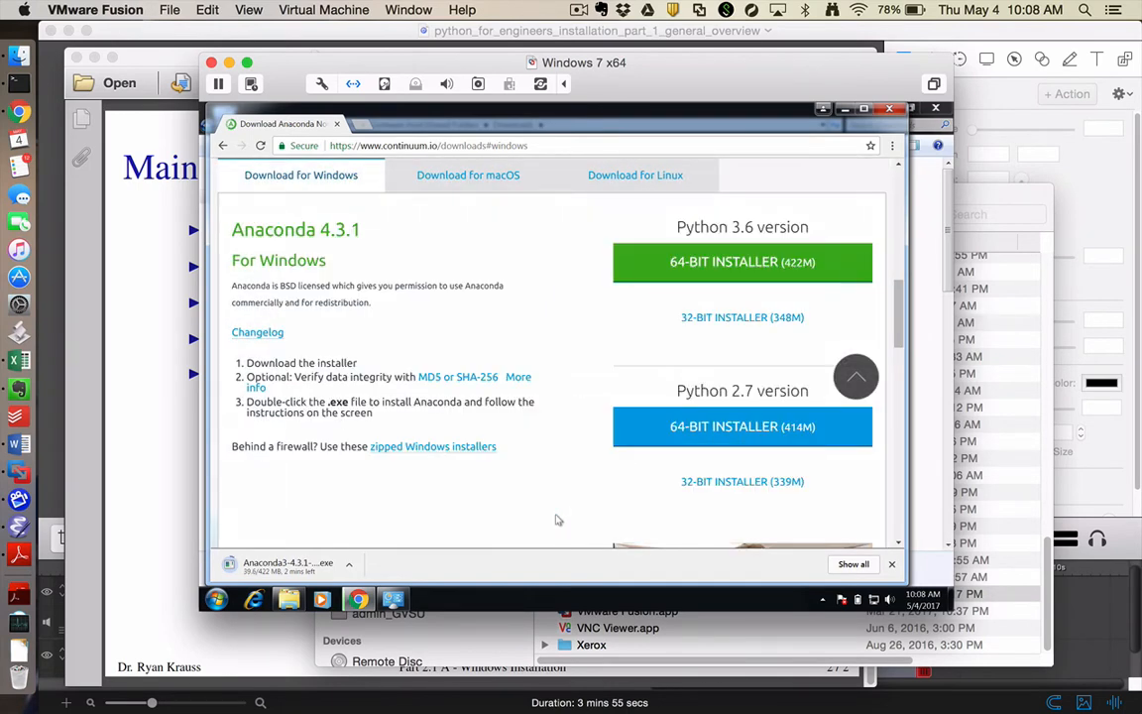
Run Anaconda3-4.3.1-Windows-x86_64.exe from the Downloads folder
scroll("down", 3)
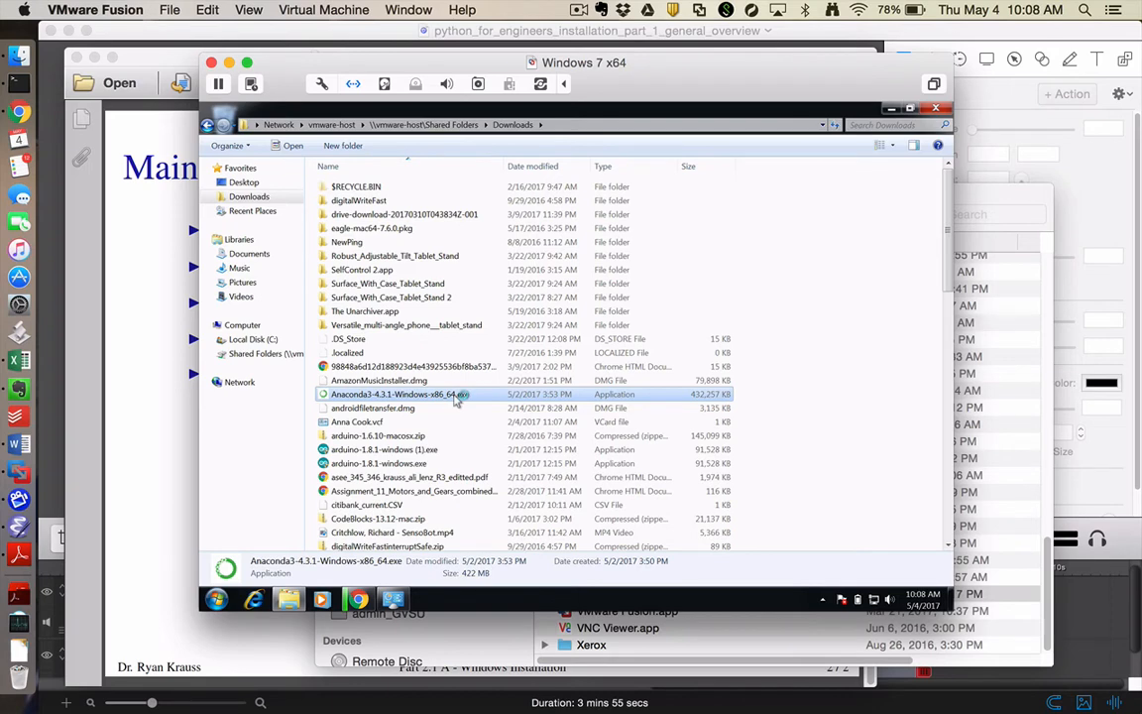
mouse_move(461, 394)
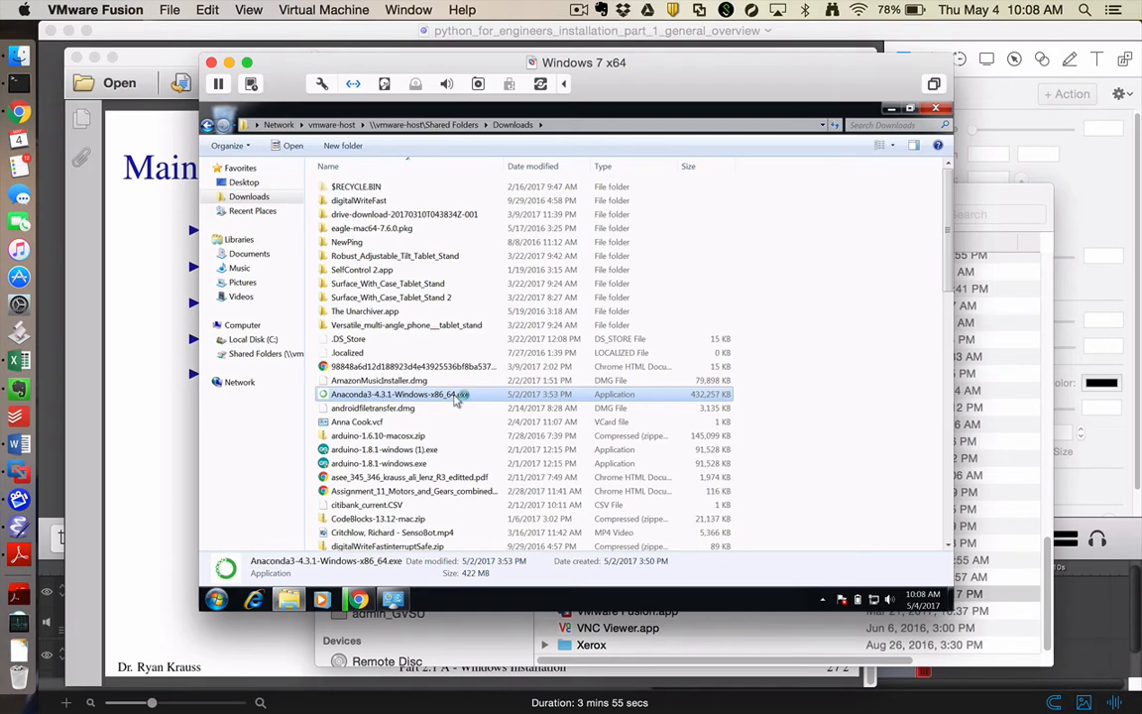
double_click(397, 394)
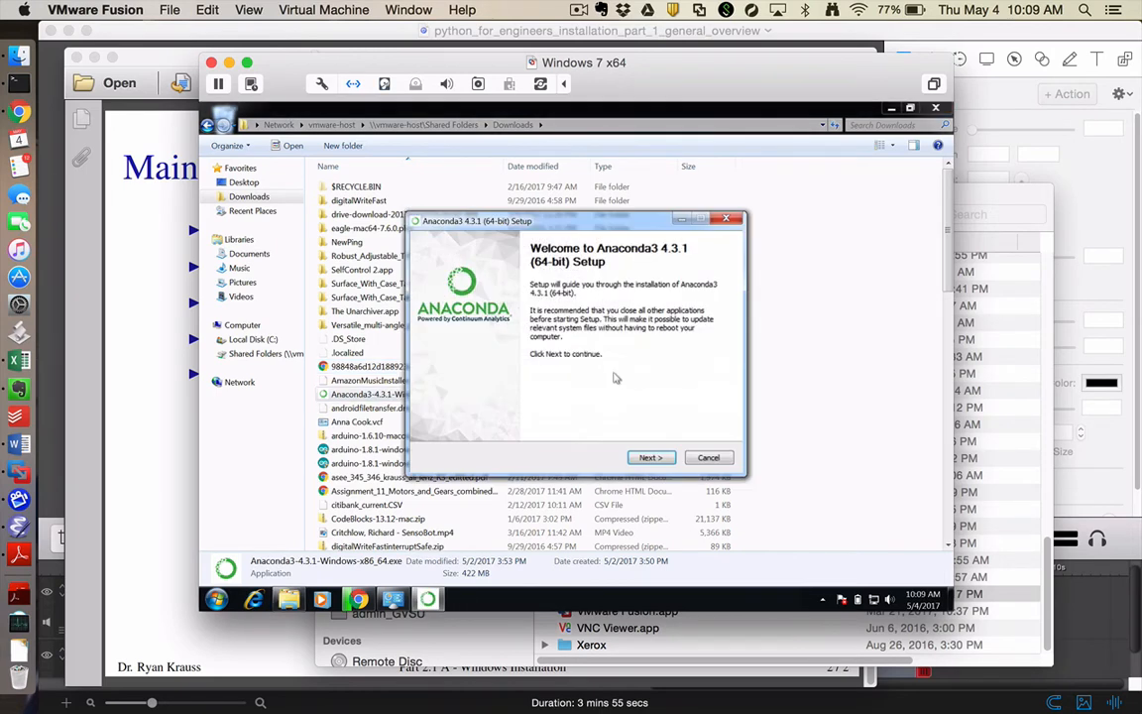
Accept the license and install Anaconda for Just Me into C:\Anaconda3 with both advanced options
left_click(651, 457)
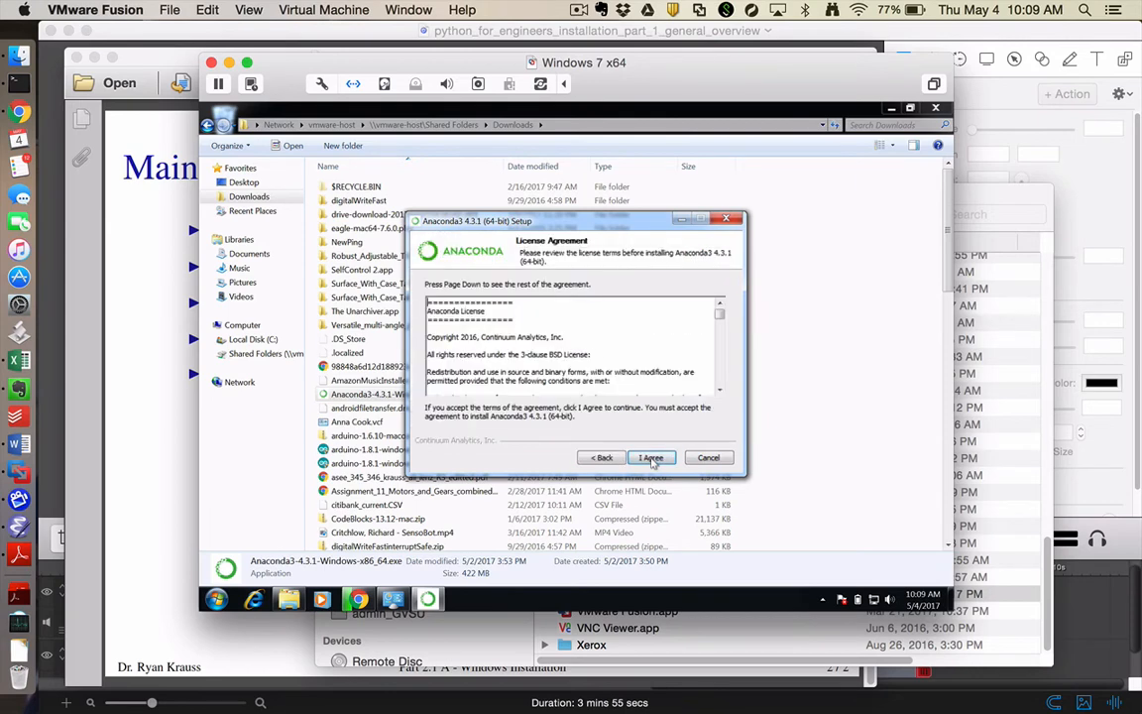
left_click(651, 457)
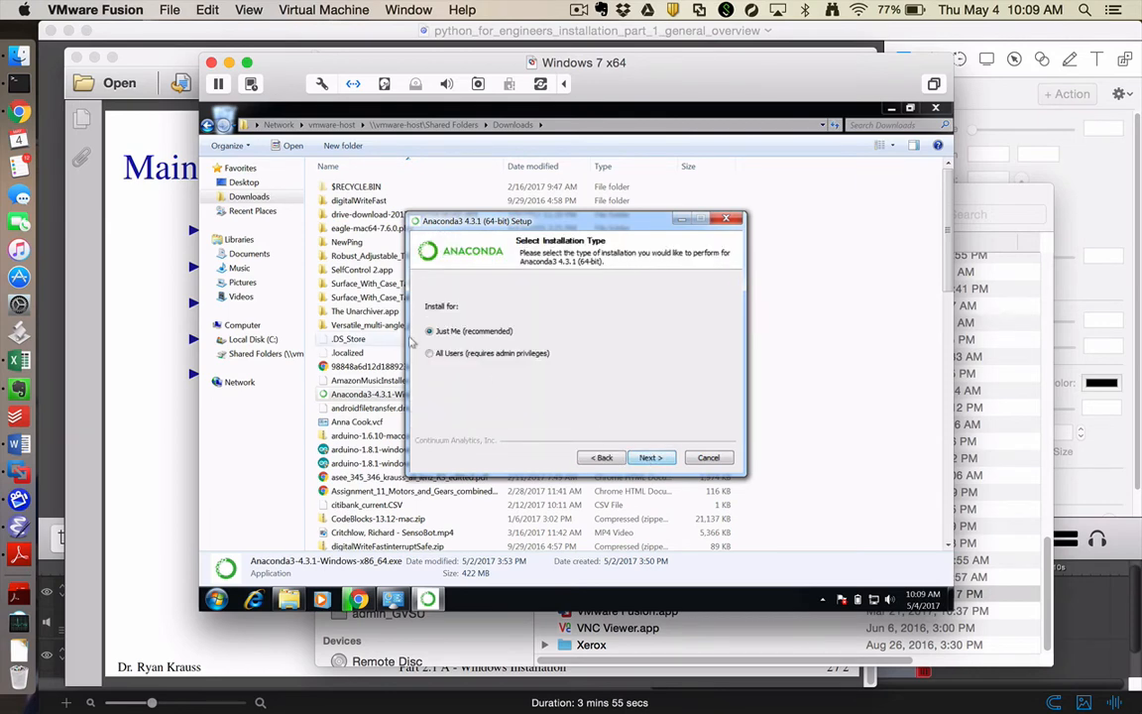
left_click(650, 457)
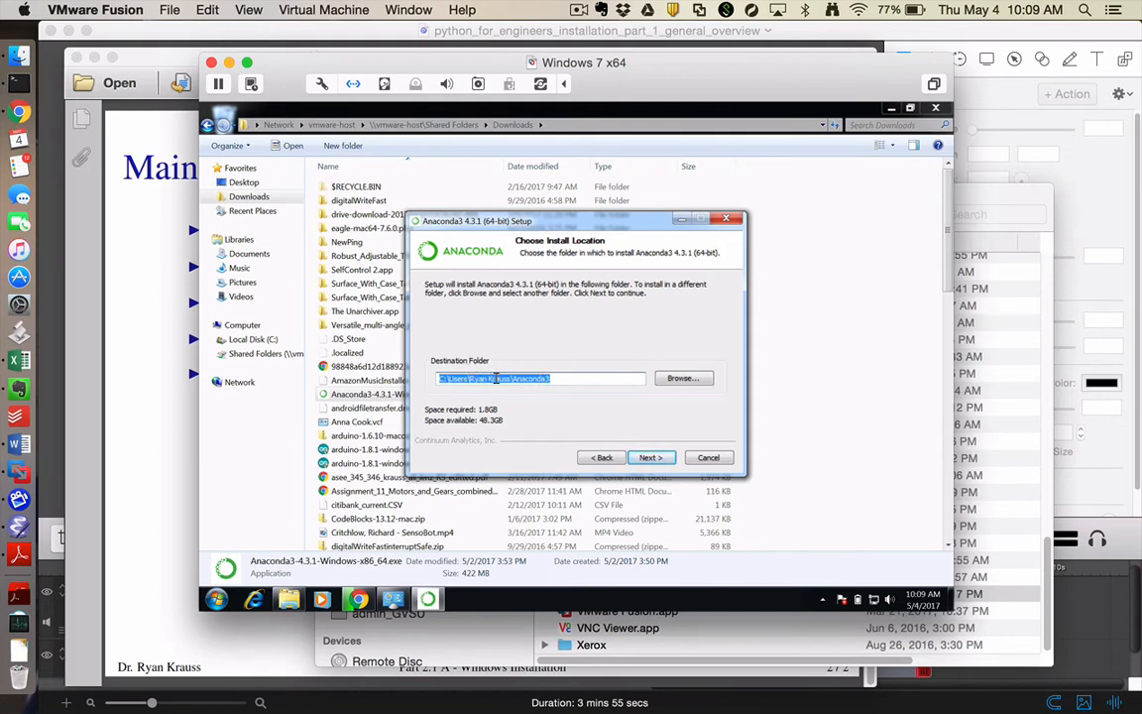
left_click(508, 378)
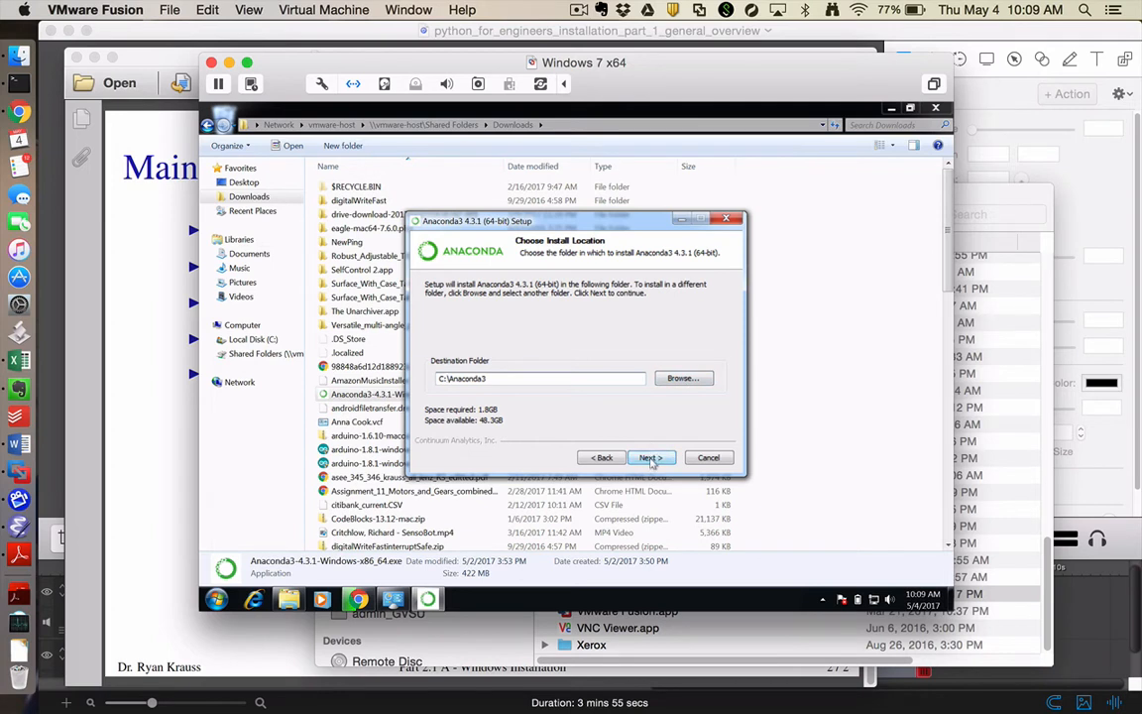
left_click(650, 457)
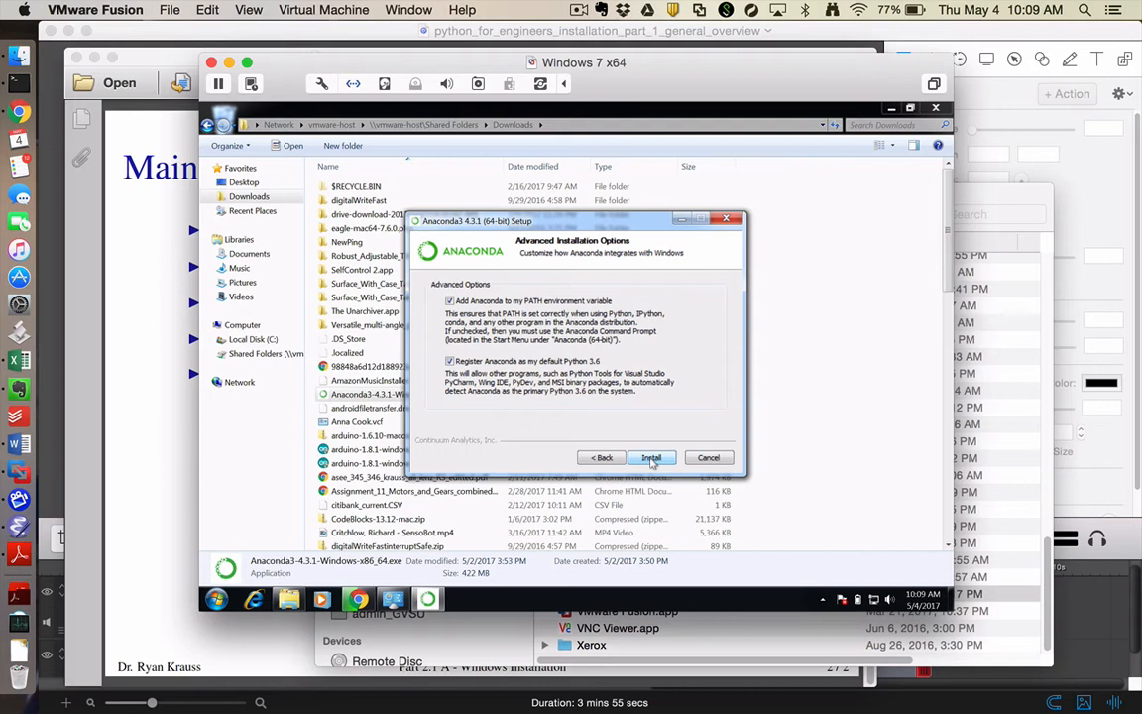
left_click(650, 457)
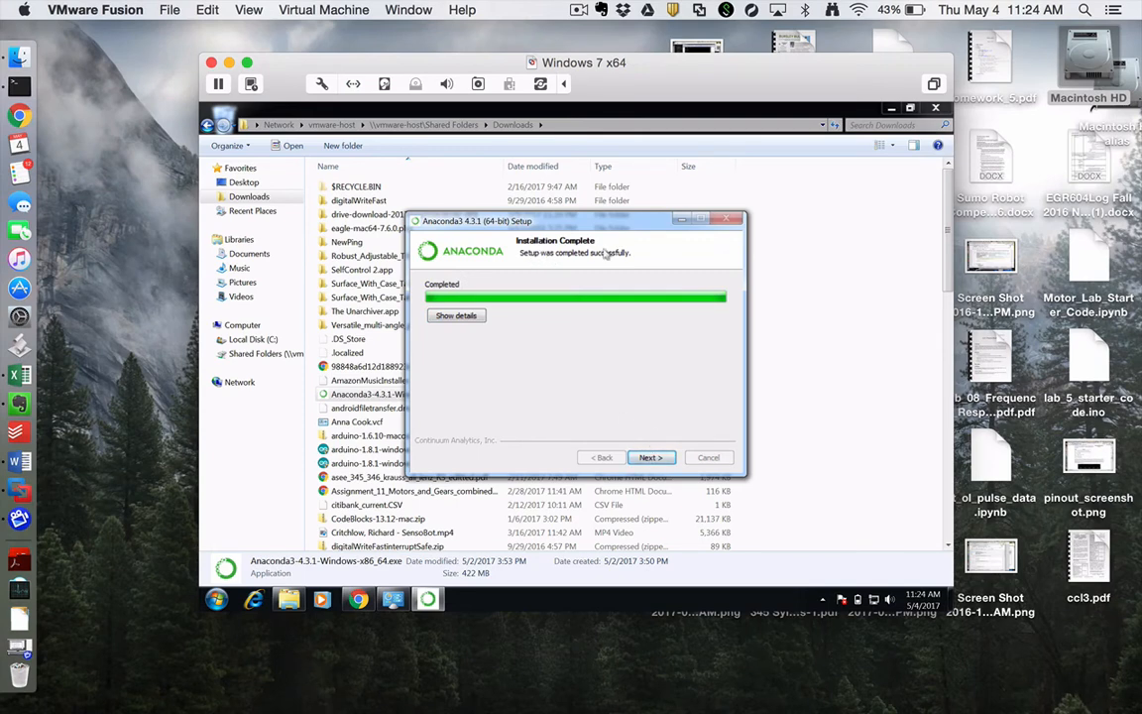
left_click(651, 457)
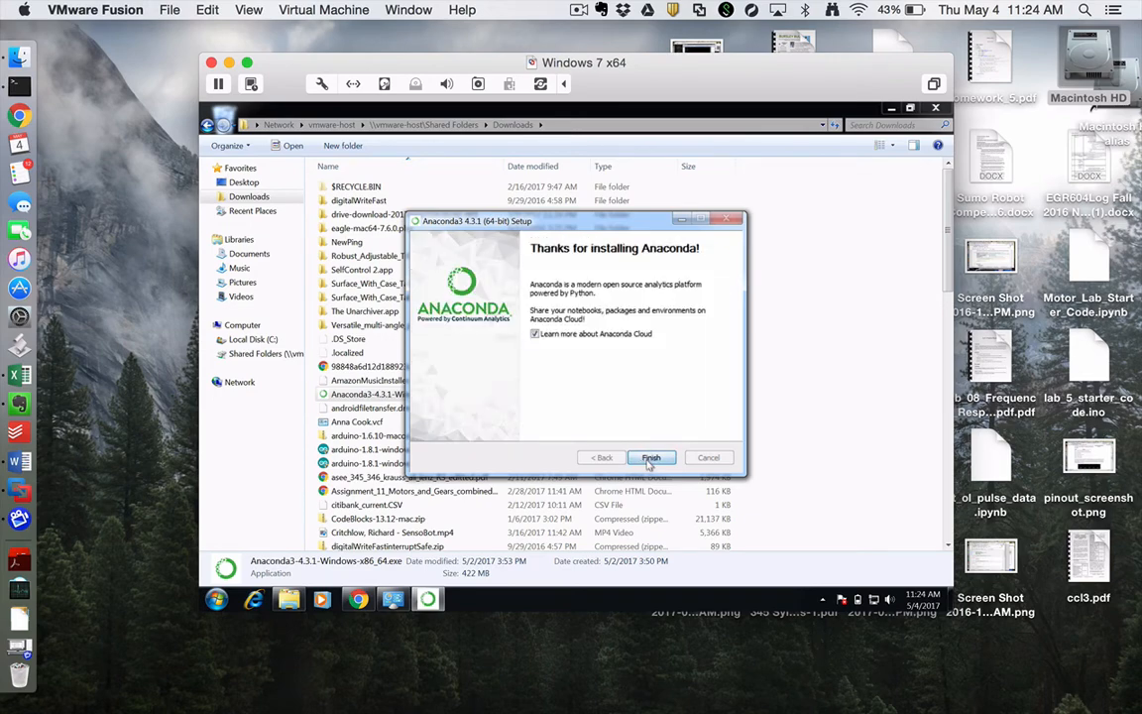
left_click(651, 457)
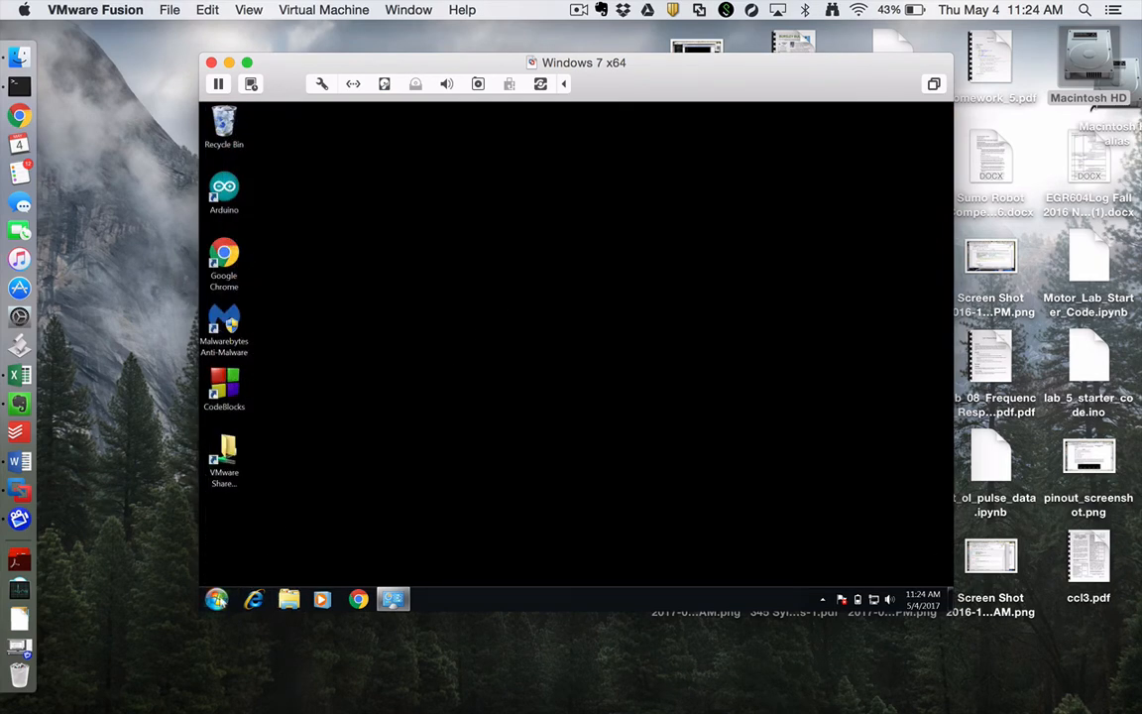
Search the Start menu for 'ana' to launch Anaconda Navigator
left_click(215, 599)
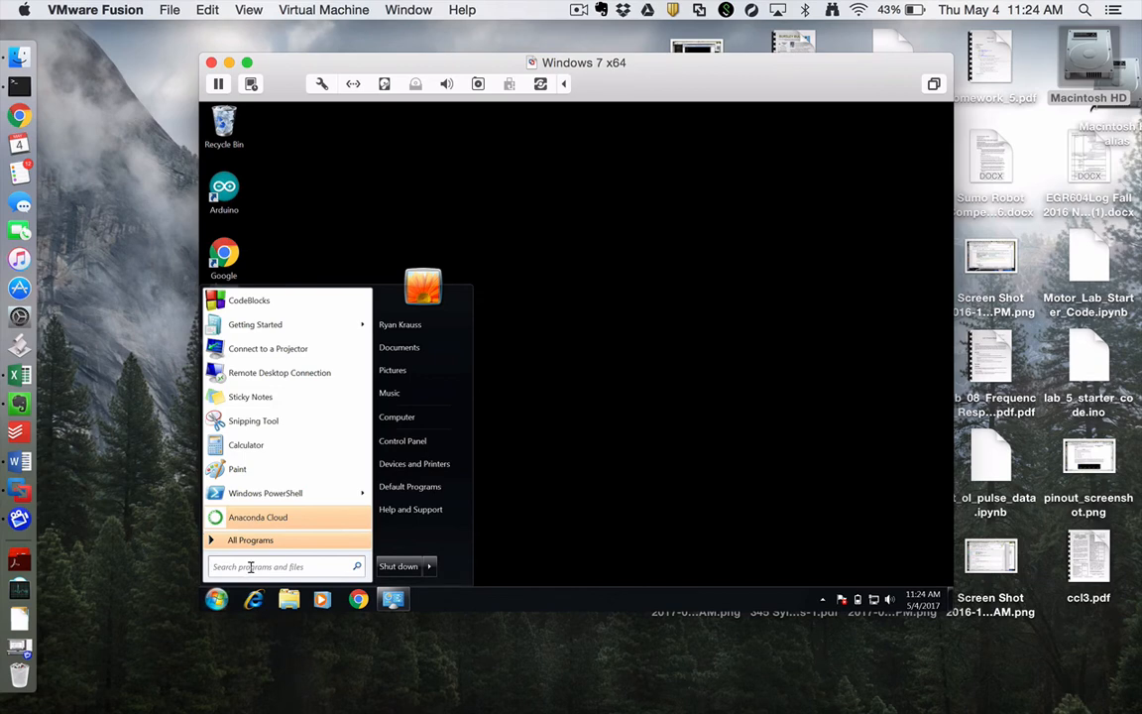
type("ana")
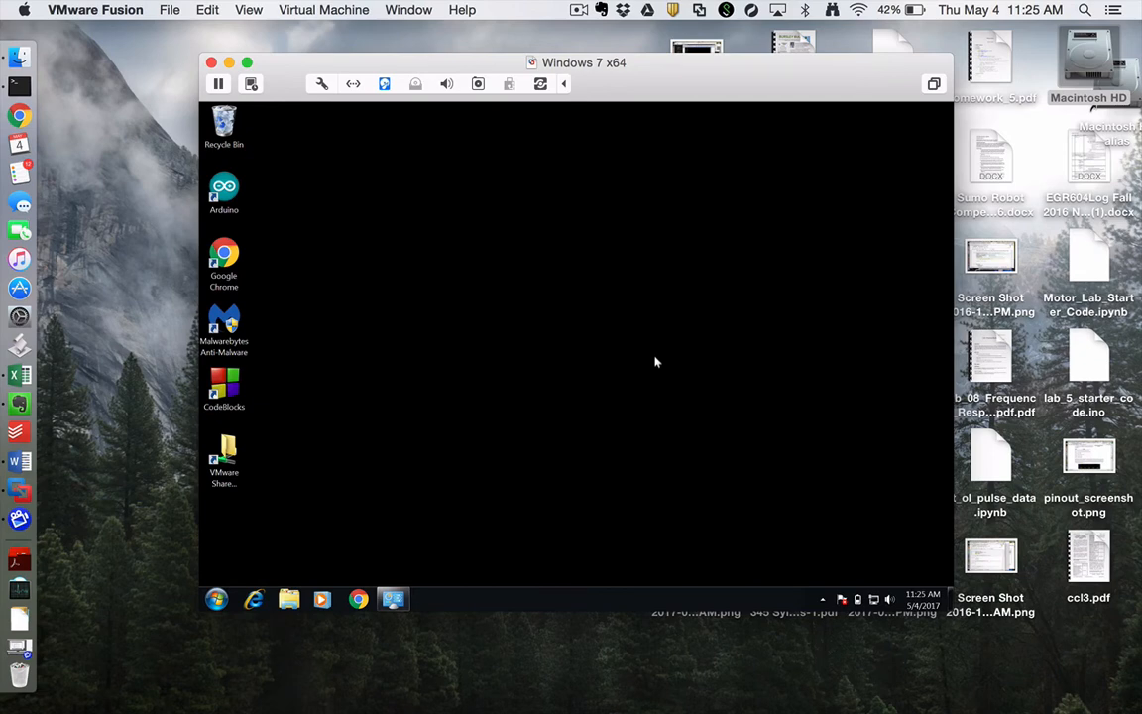
mouse_move(463, 373)
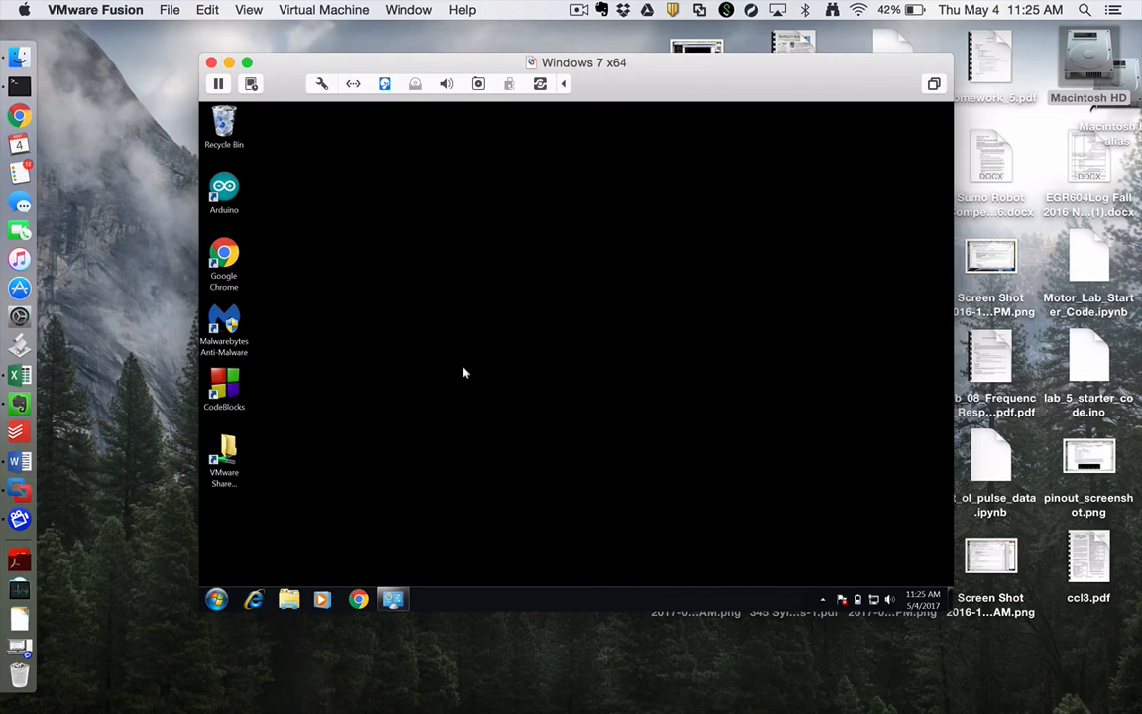
mouse_move(638, 312)
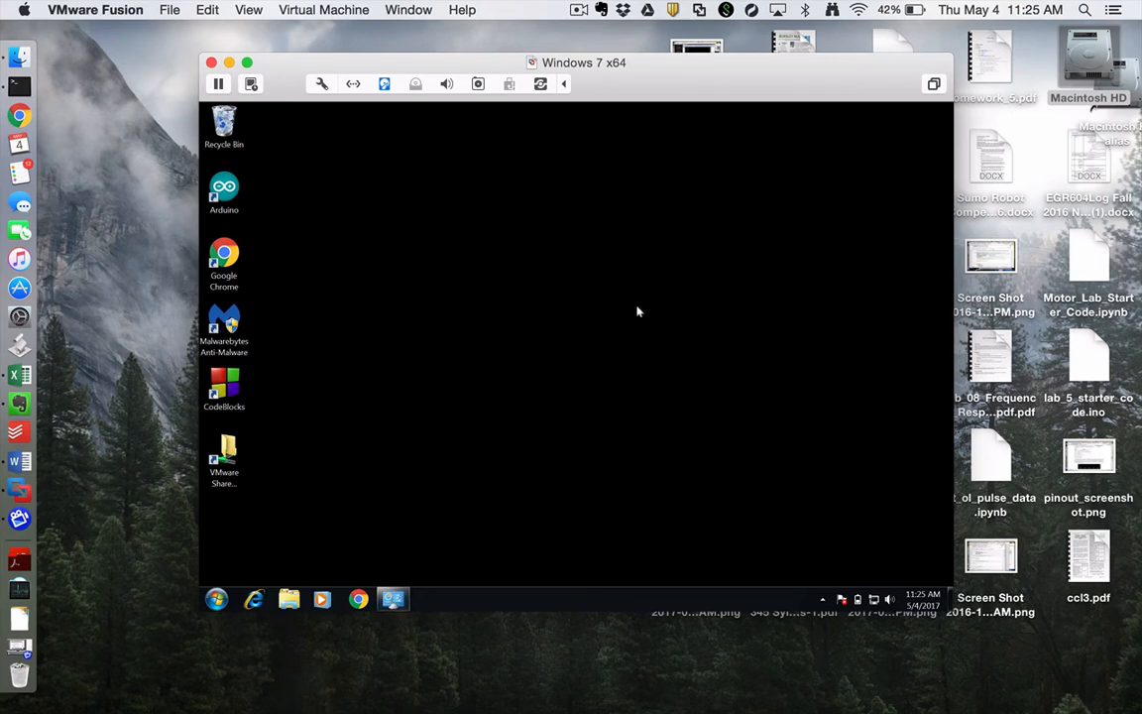
mouse_move(557, 384)
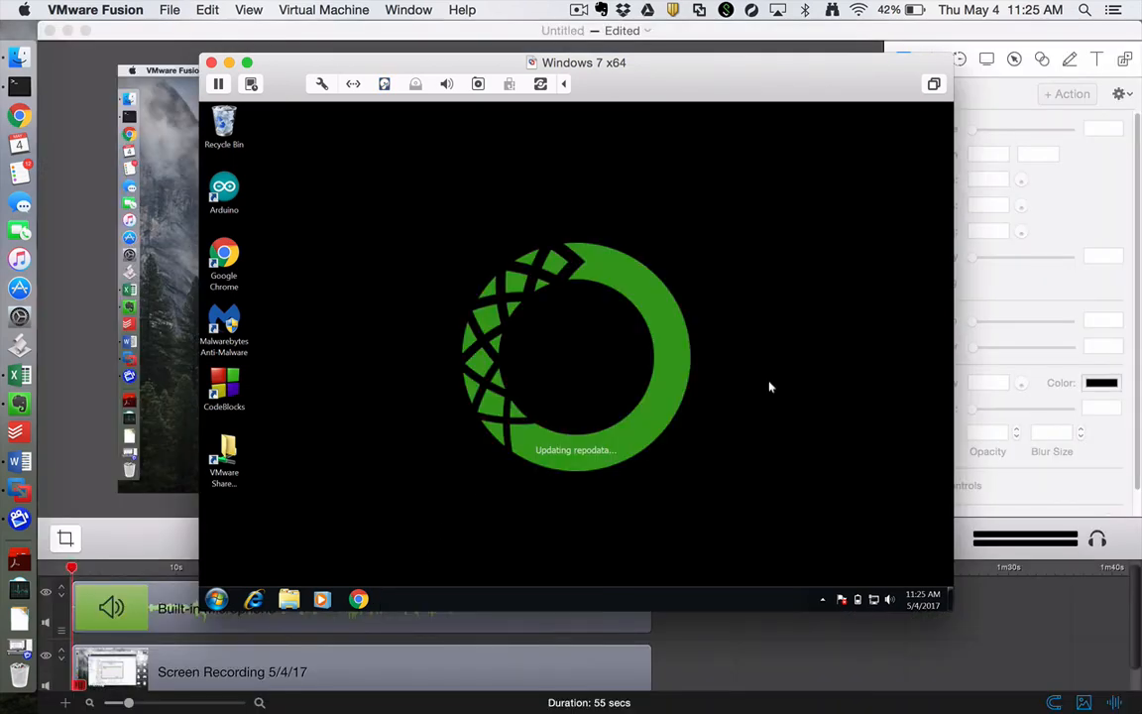
mouse_move(764, 238)
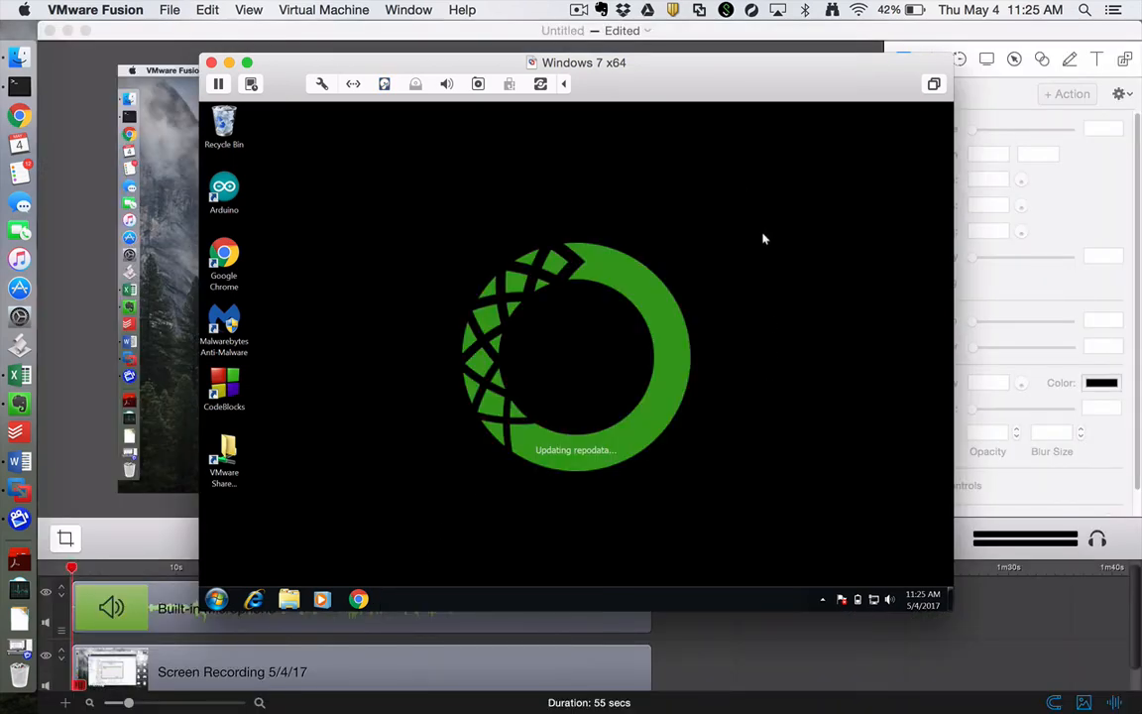
mouse_move(486, 403)
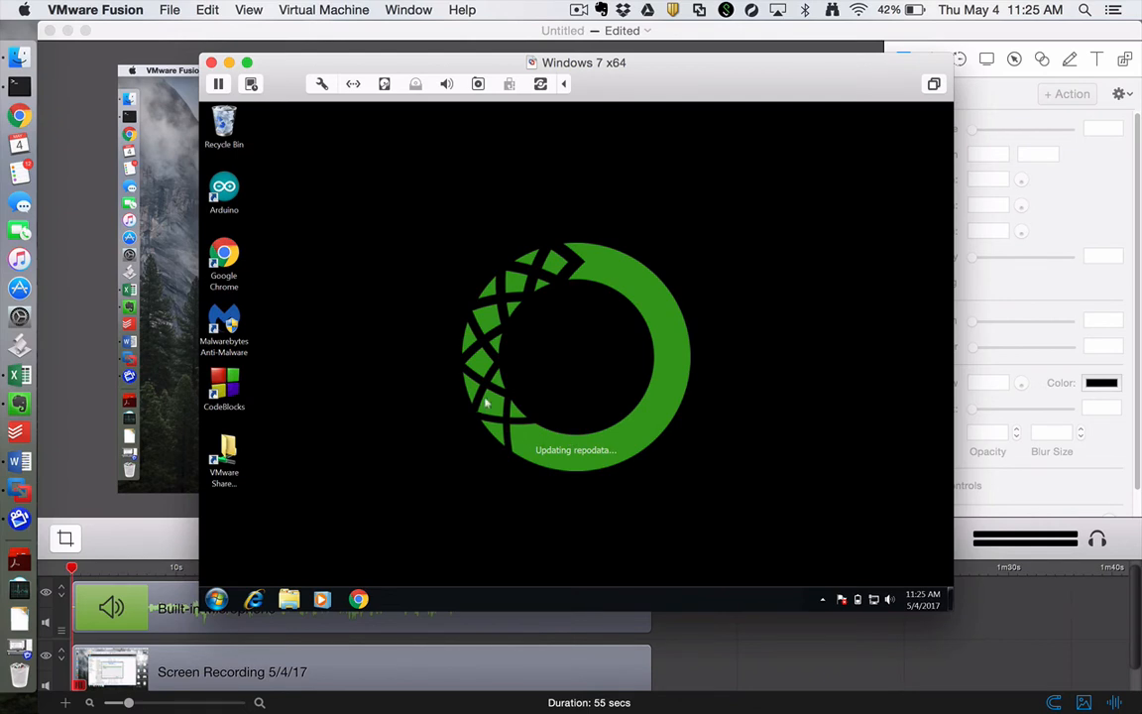
mouse_move(610, 278)
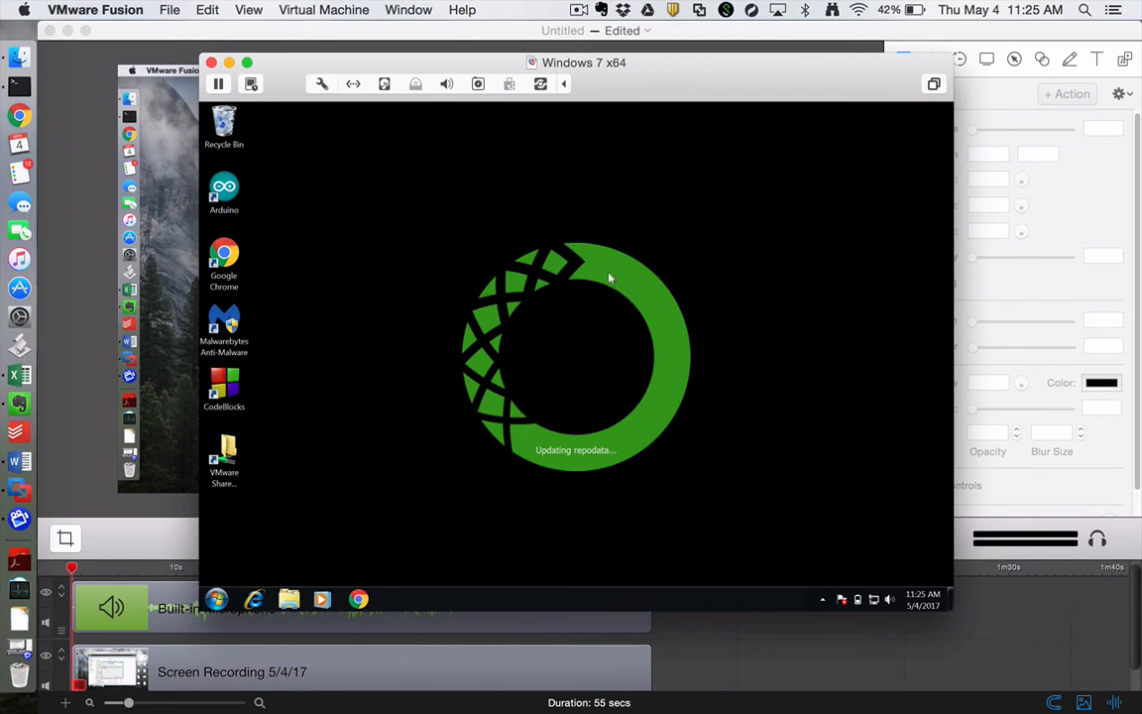
mouse_move(623, 433)
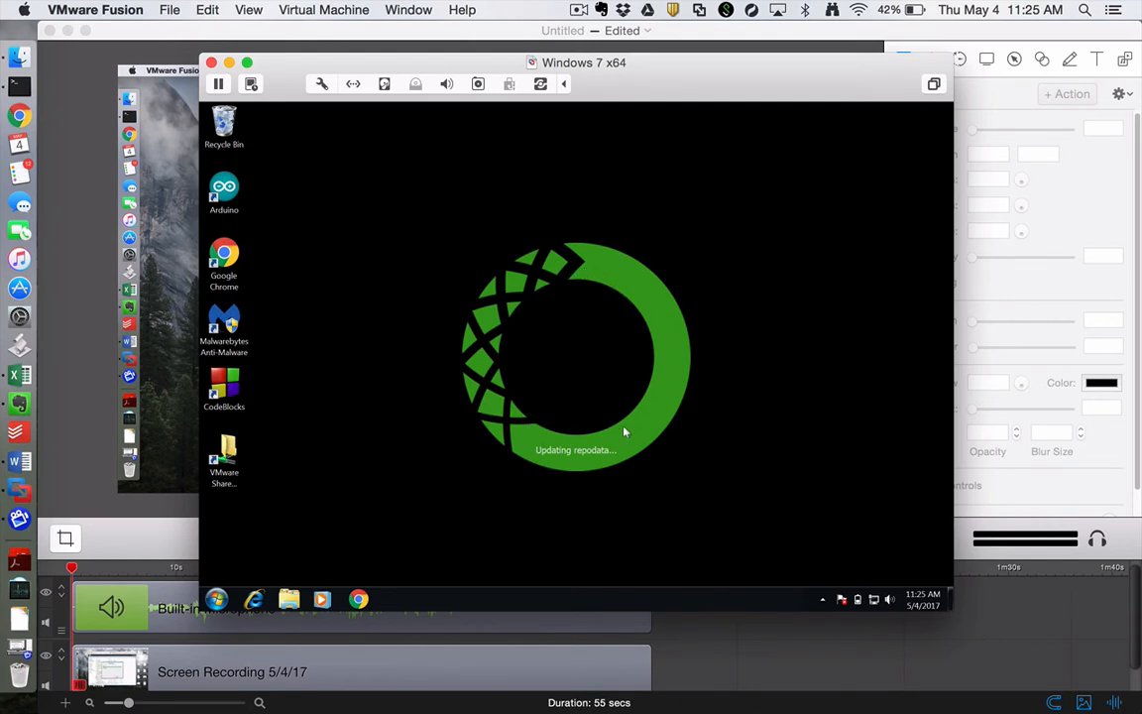
mouse_move(570, 276)
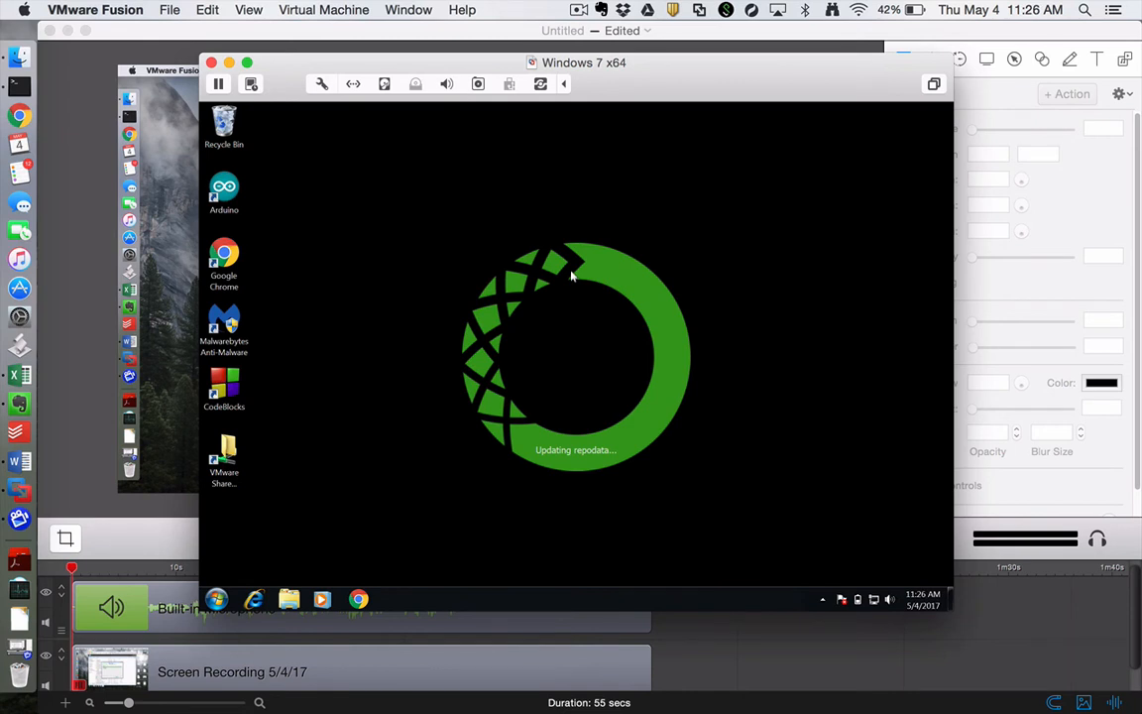
mouse_move(665, 312)
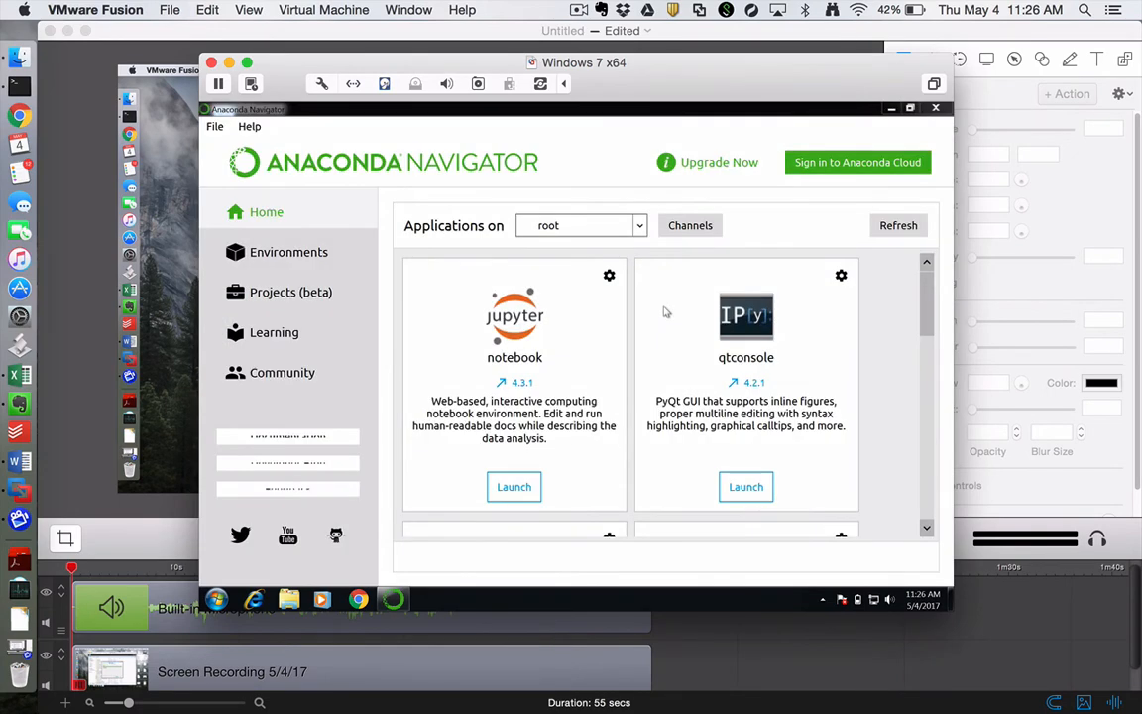
mouse_move(664, 346)
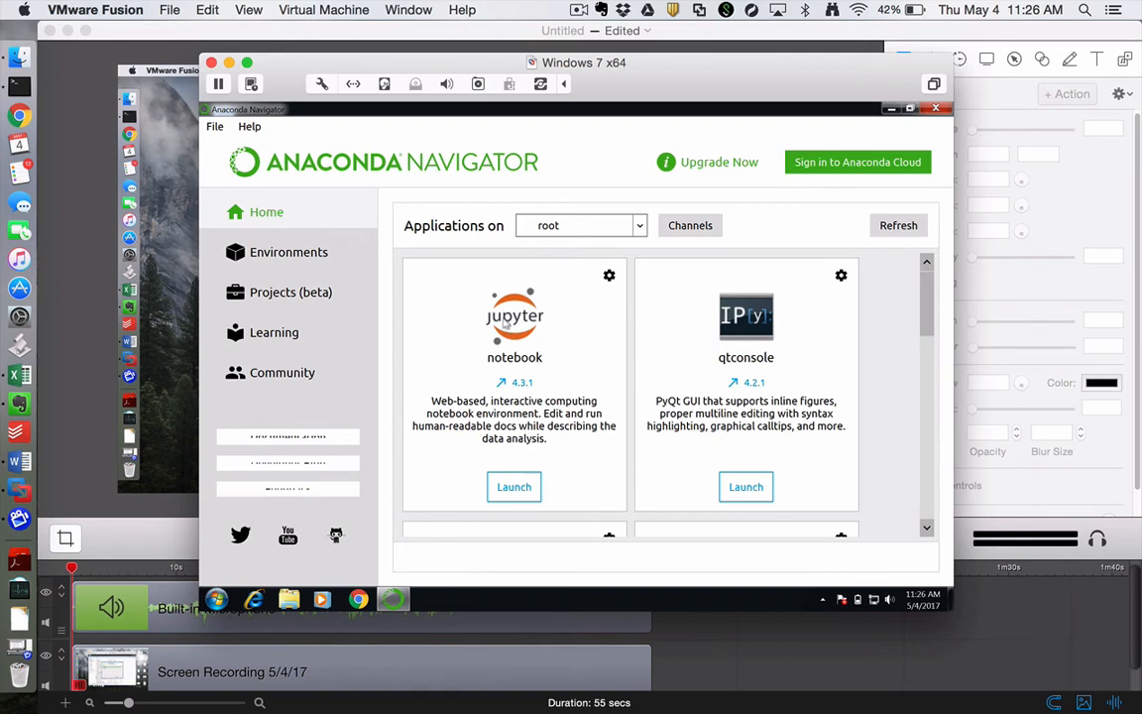
Launch the Jupyter notebook app from its Navigator tile
left_click(514, 487)
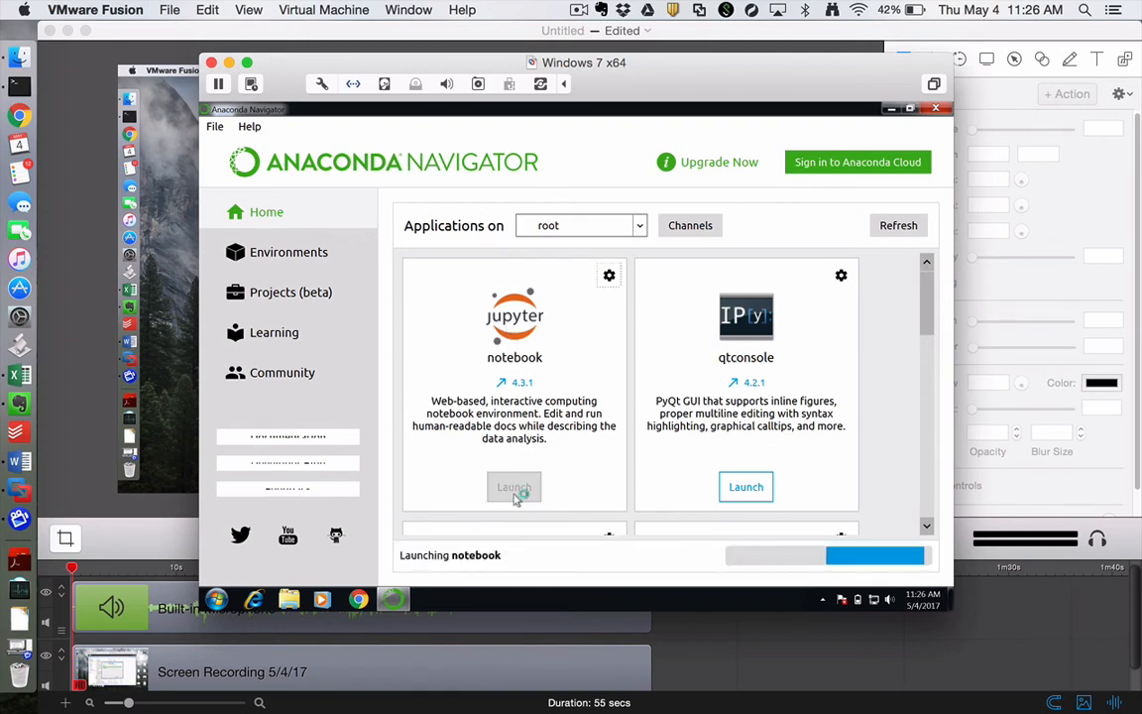
left_click(514, 487)
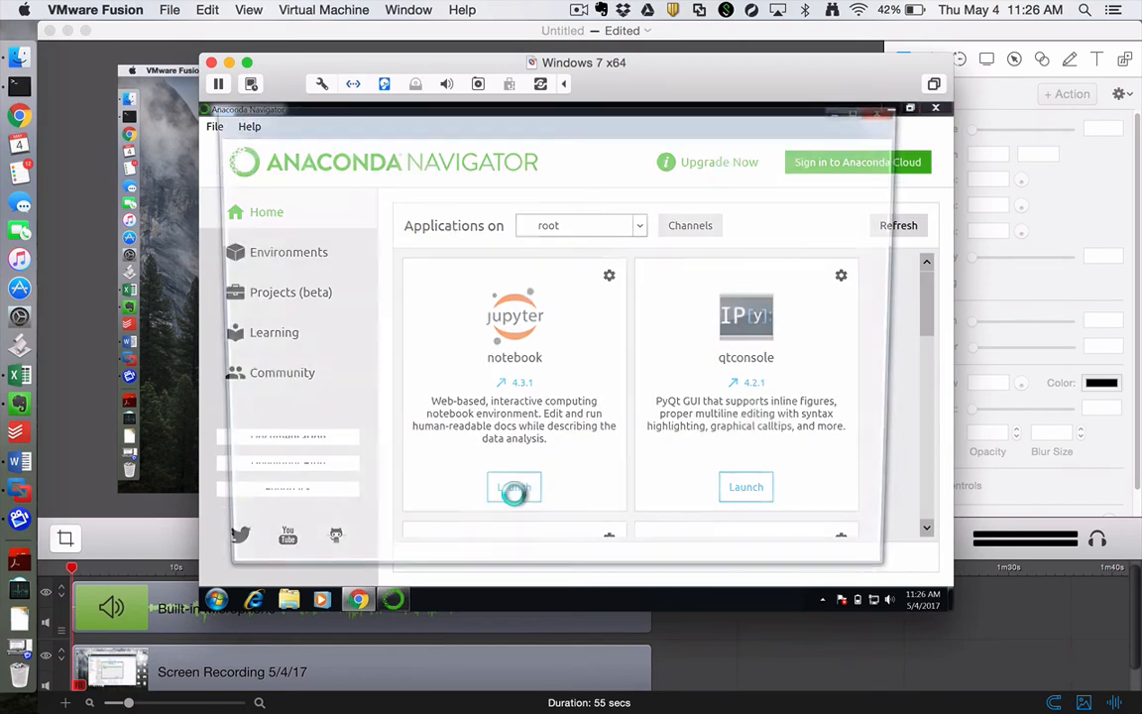
left_click(514, 487)
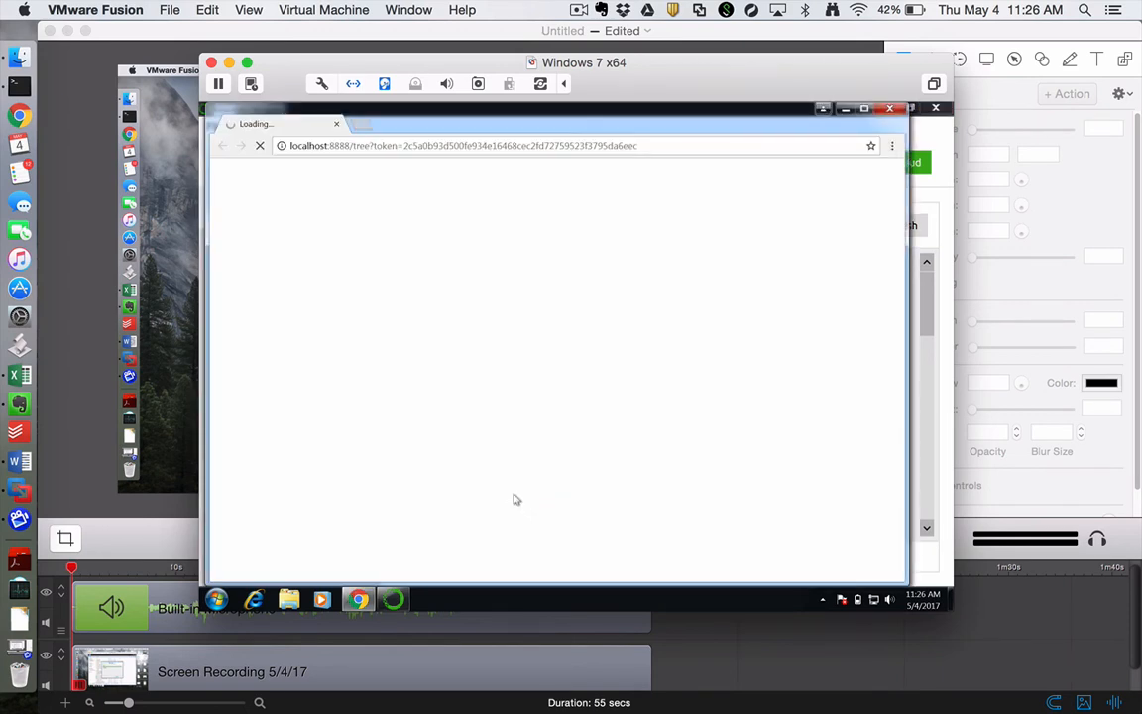
mouse_move(321, 171)
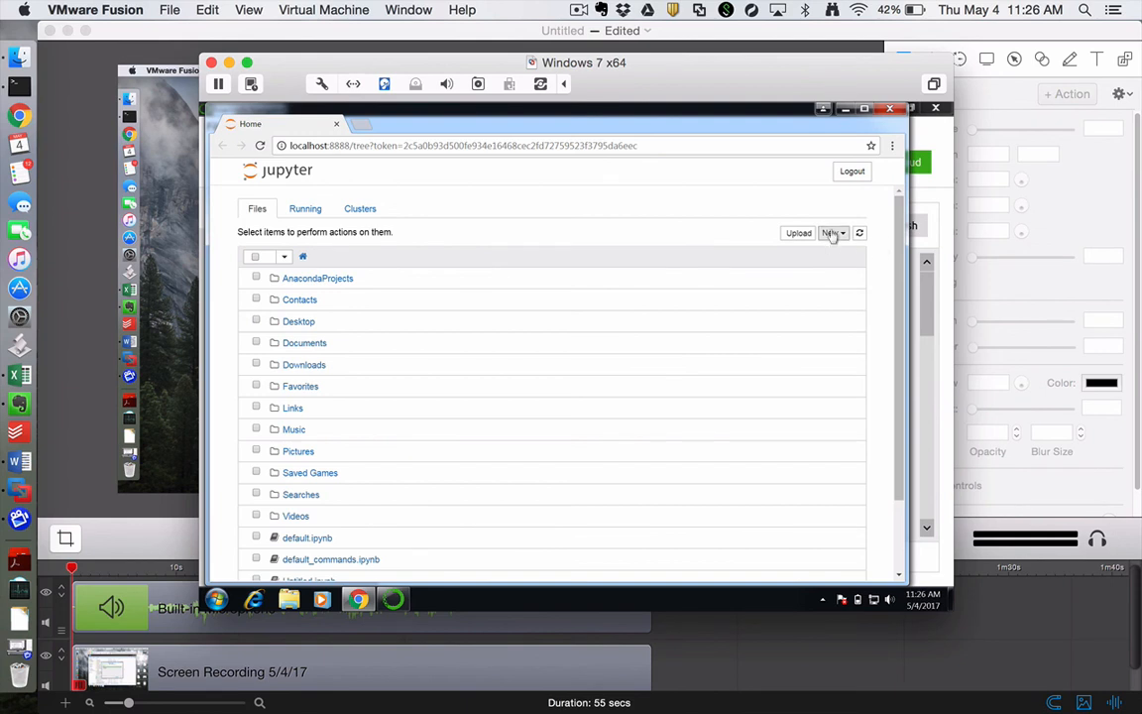
Create a Python 3 notebook and enter cells a = 7, import numpy, import matplotlib
left_click(833, 233)
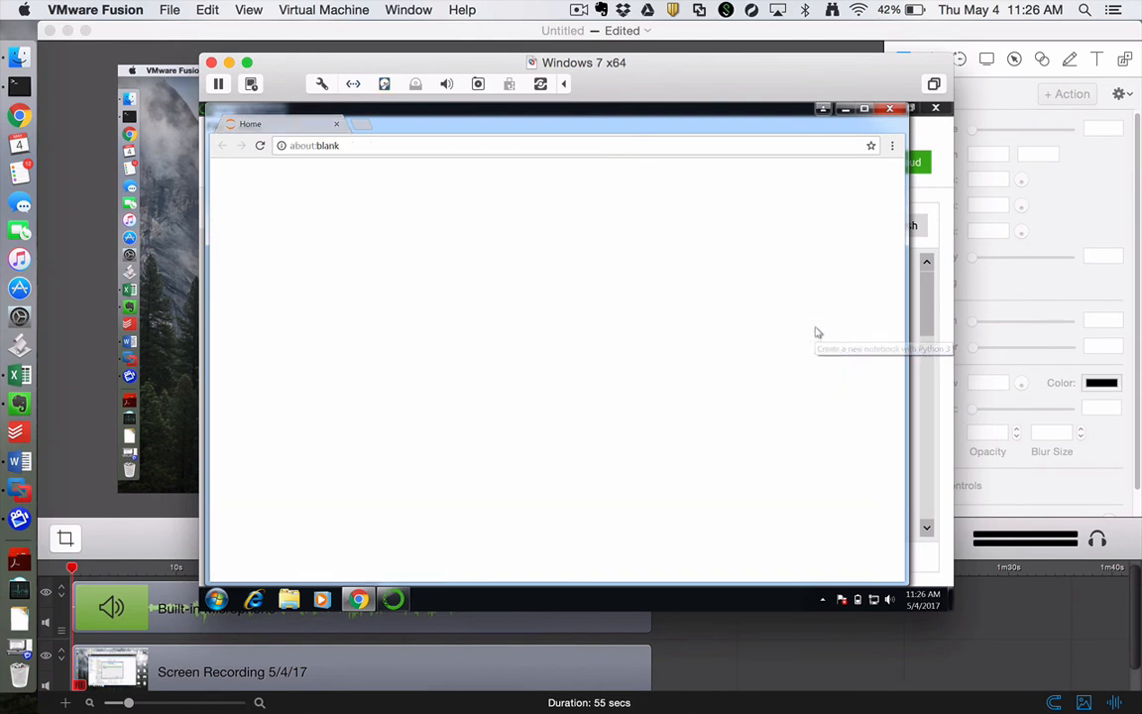
left_click(883, 348)
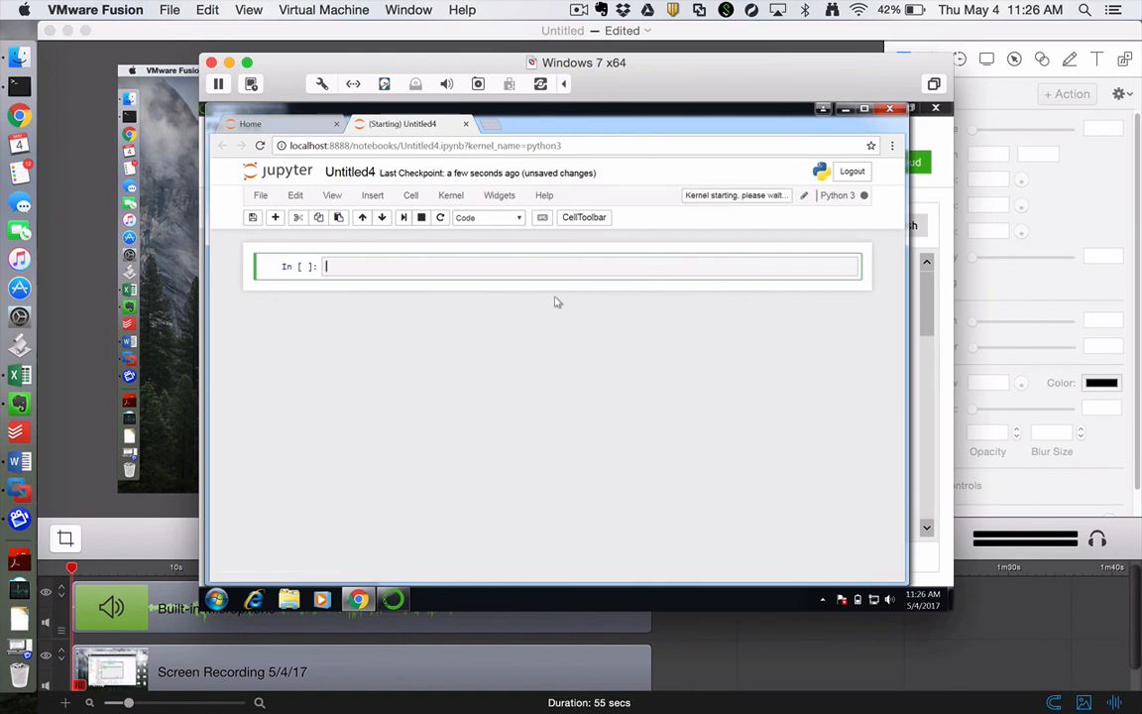
type("a = 7")
type("b = 3")
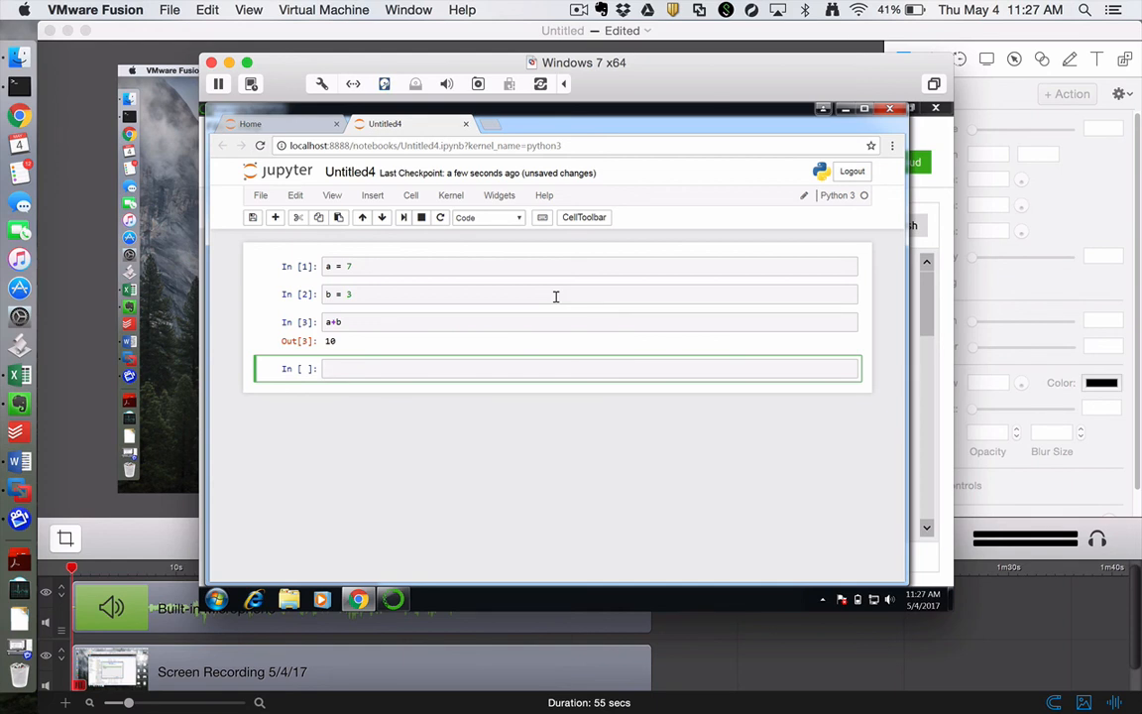
type("import numpy")
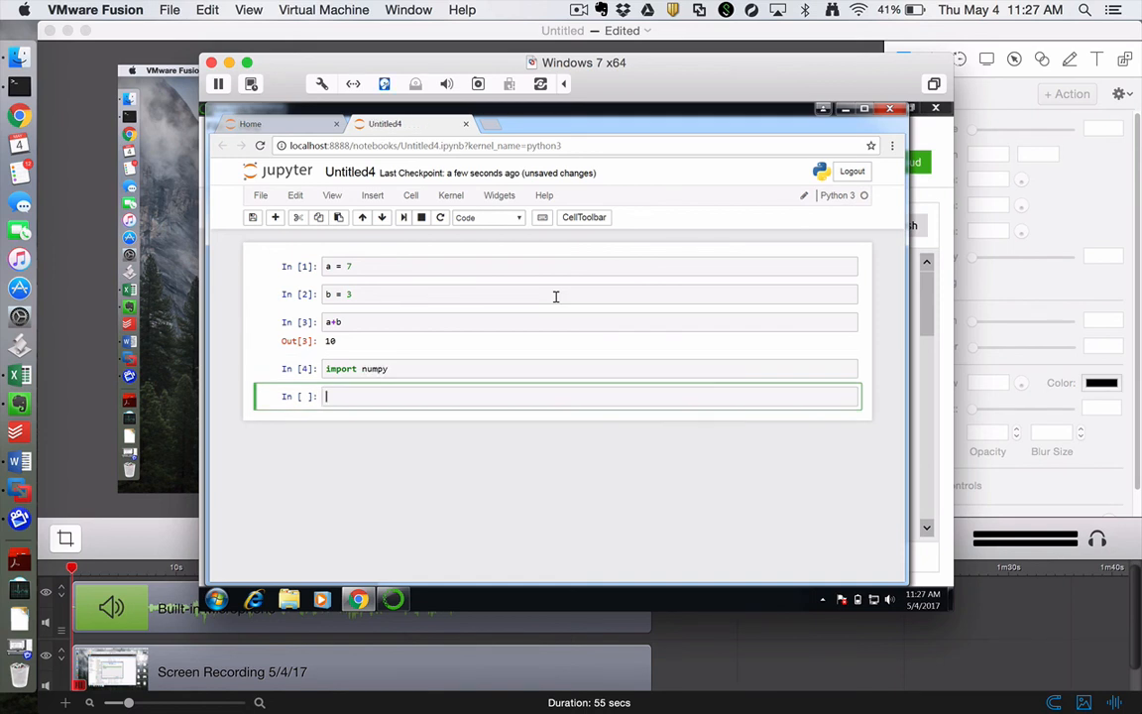
type("import")
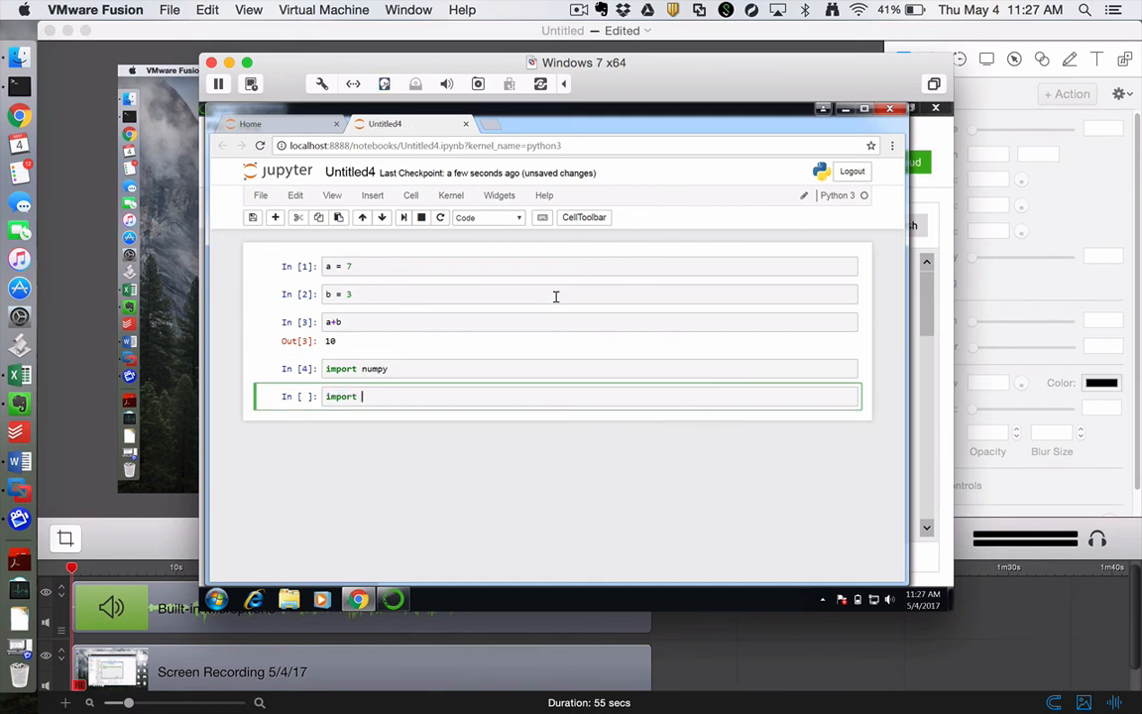
type("matplotlib")
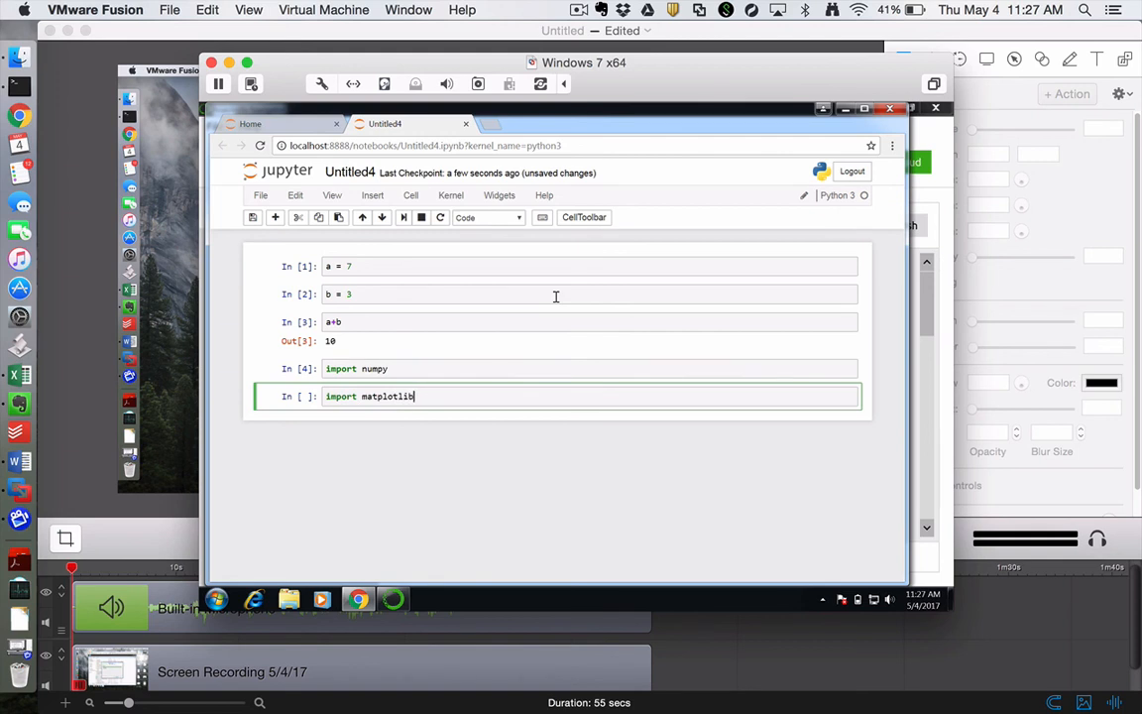